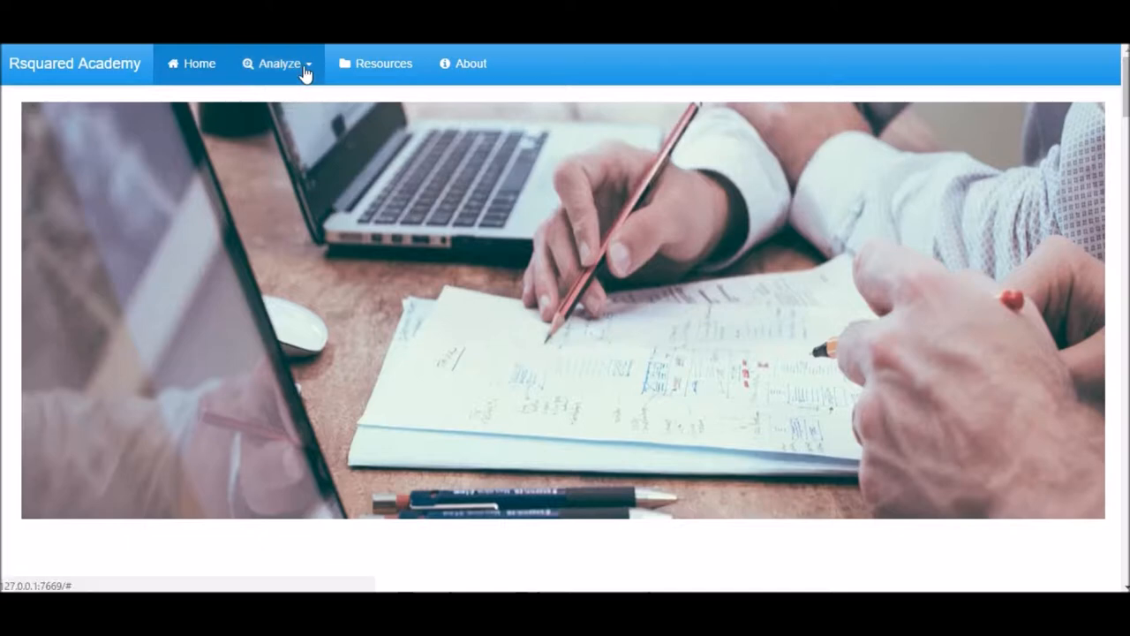
Go to the Inference tests section from the Analyze menu.
left_click(279, 63)
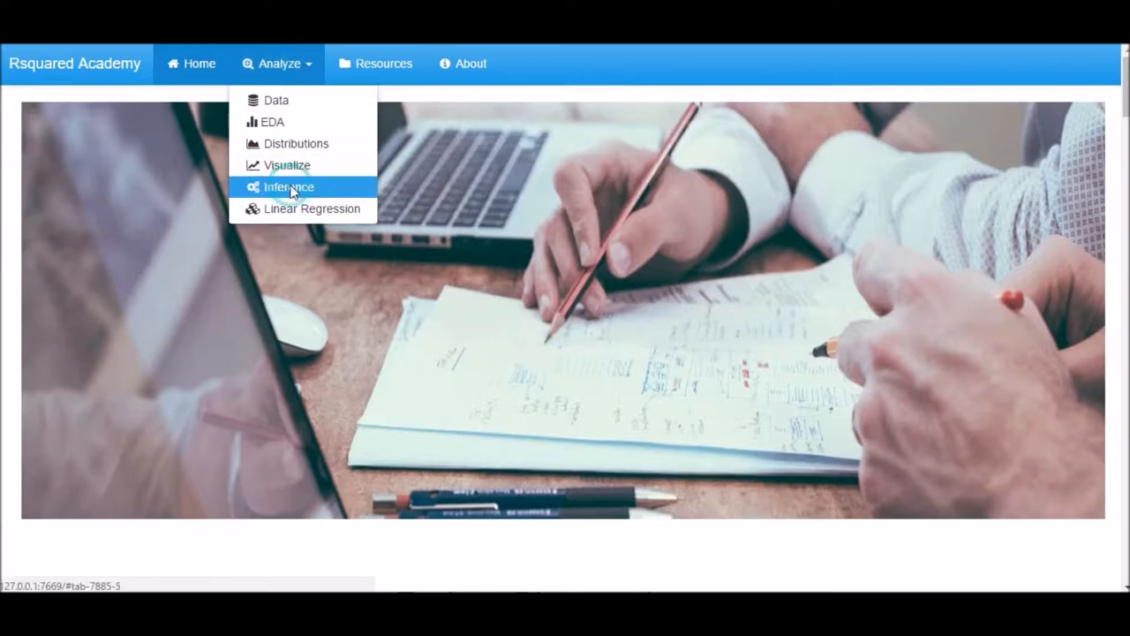
left_click(288, 187)
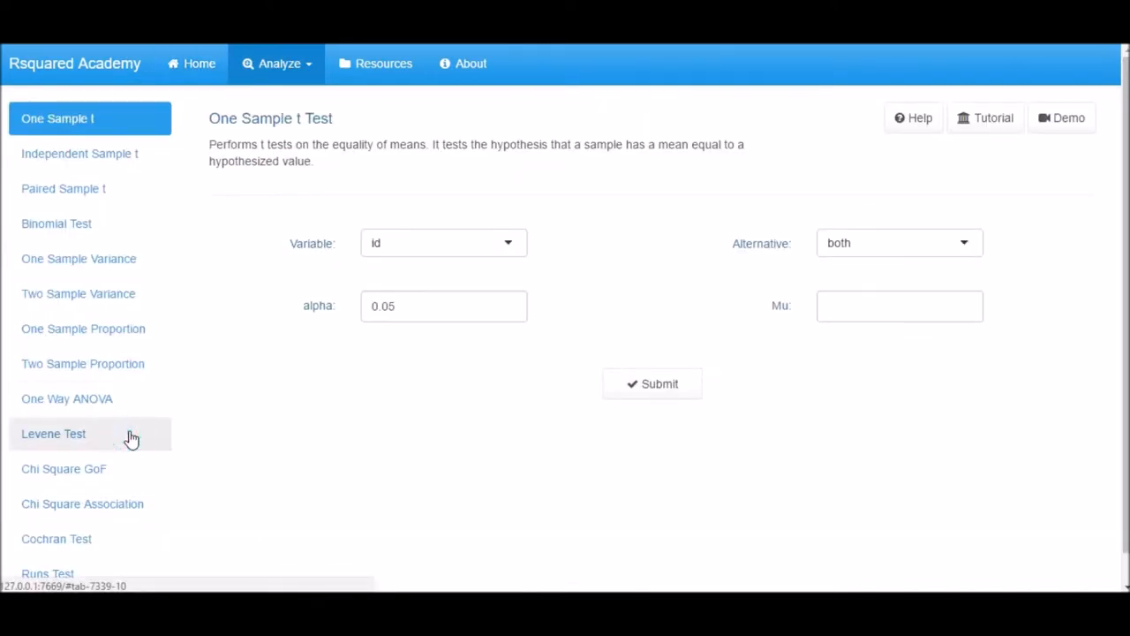
Open the Levene Test page and preview its Using Groups and Using Formula modes.
left_click(53, 433)
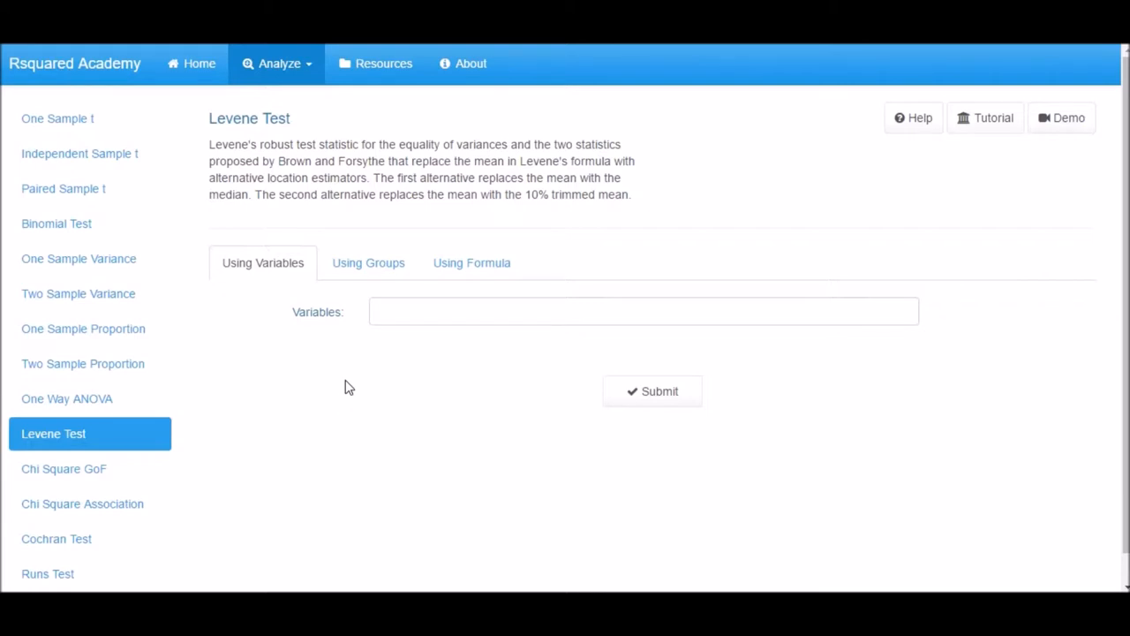
mouse_move(346, 344)
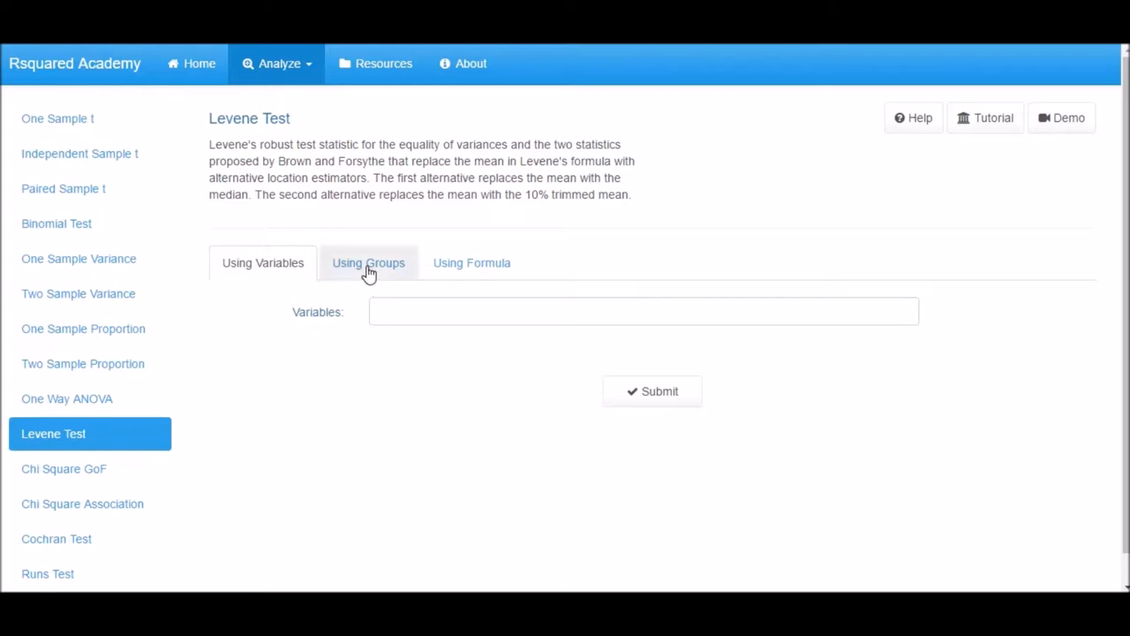
left_click(367, 261)
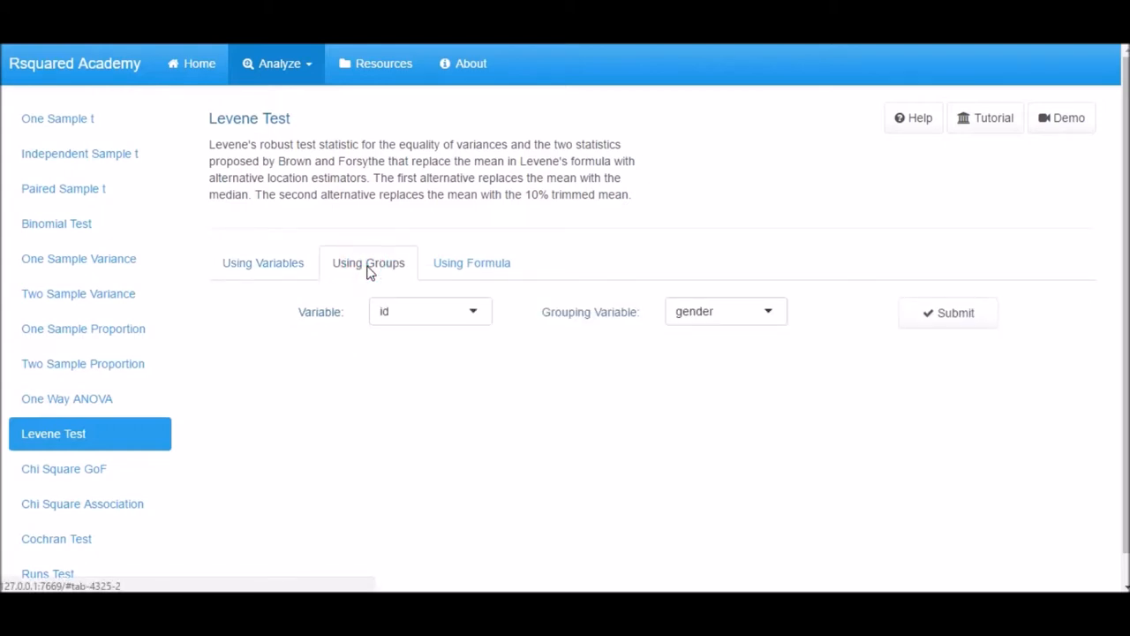
left_click(471, 262)
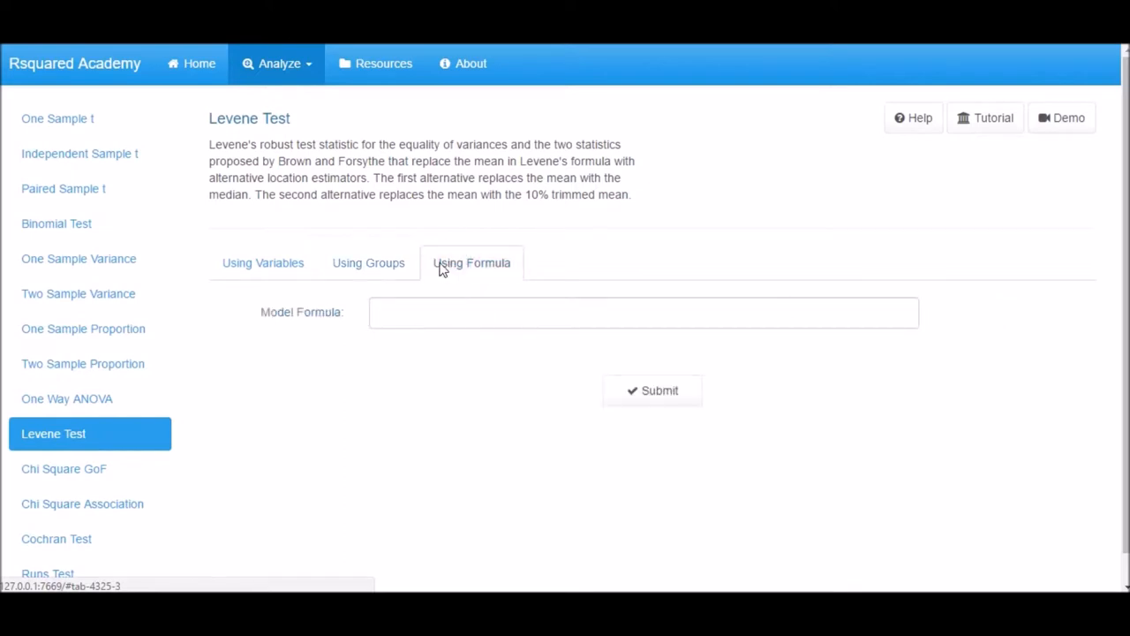
left_click(261, 261)
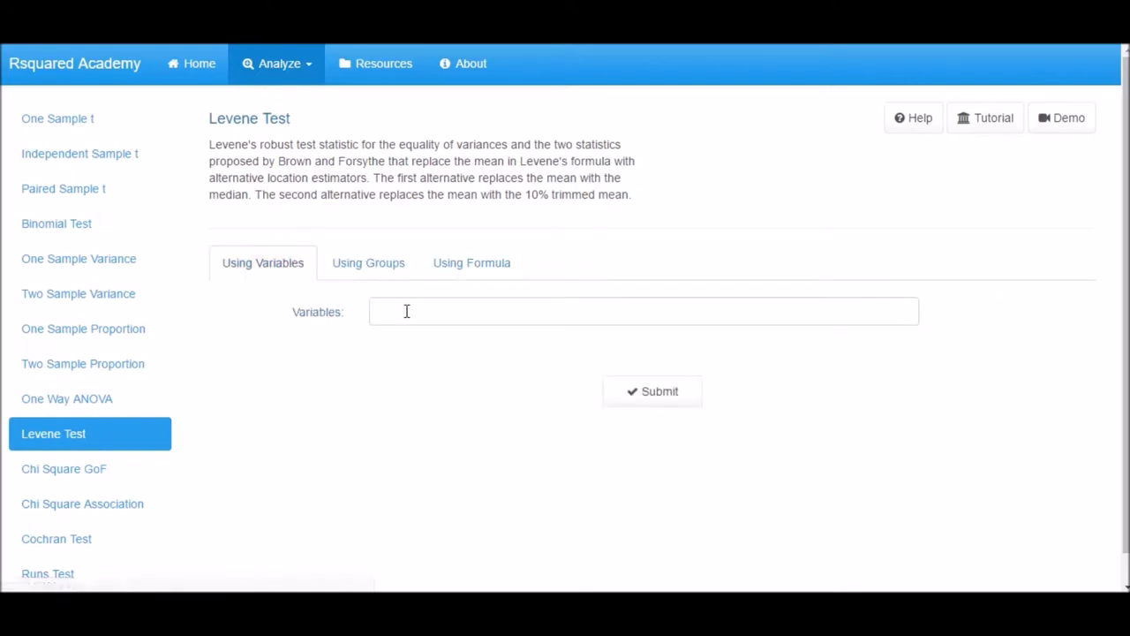
Run the Levene test on variables read, math and science and view the output.
type("read")
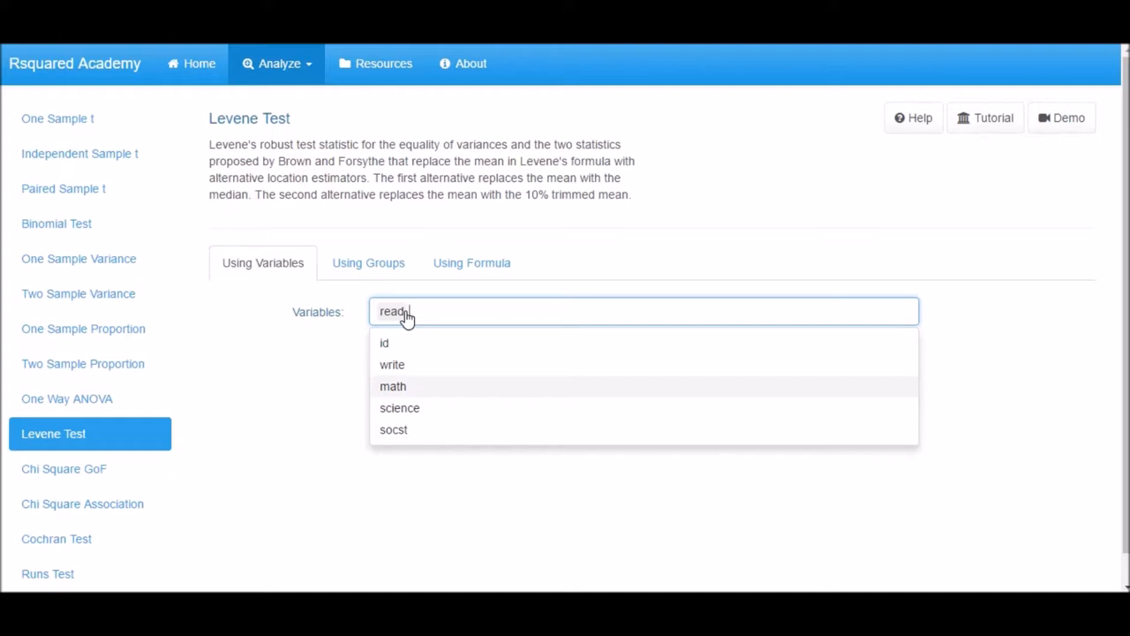
left_click(399, 406)
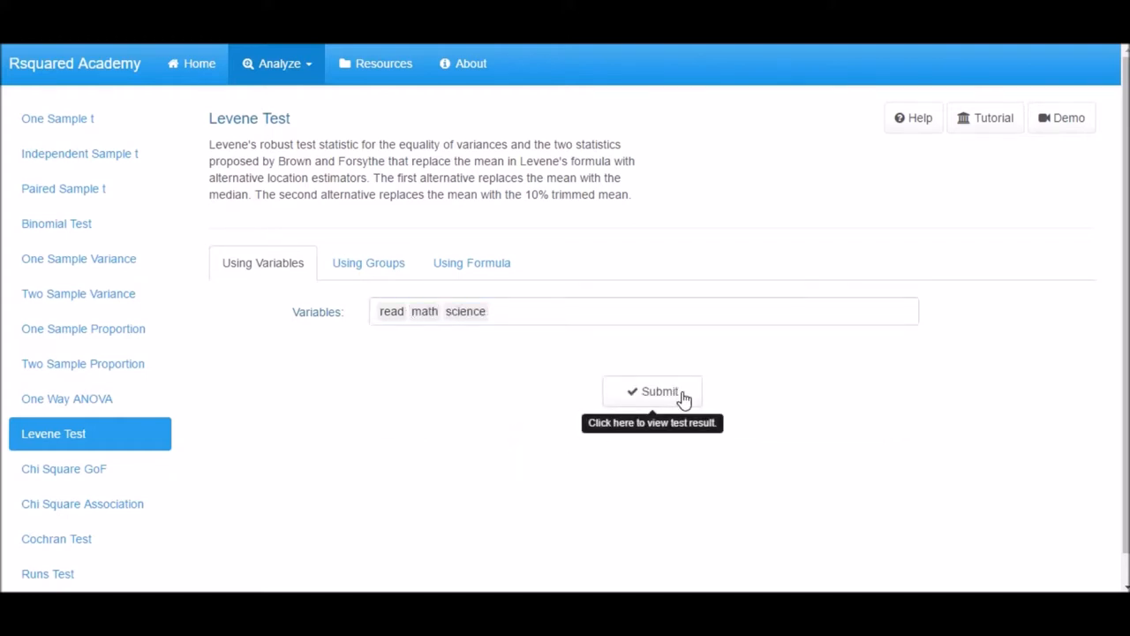
left_click(660, 391)
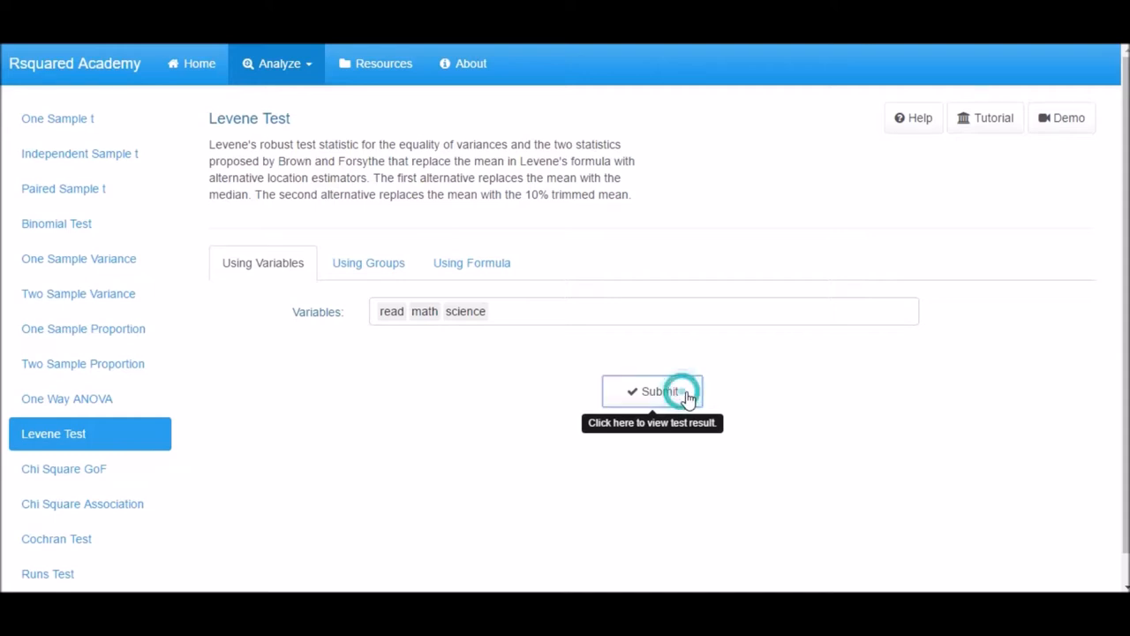
left_click(653, 392)
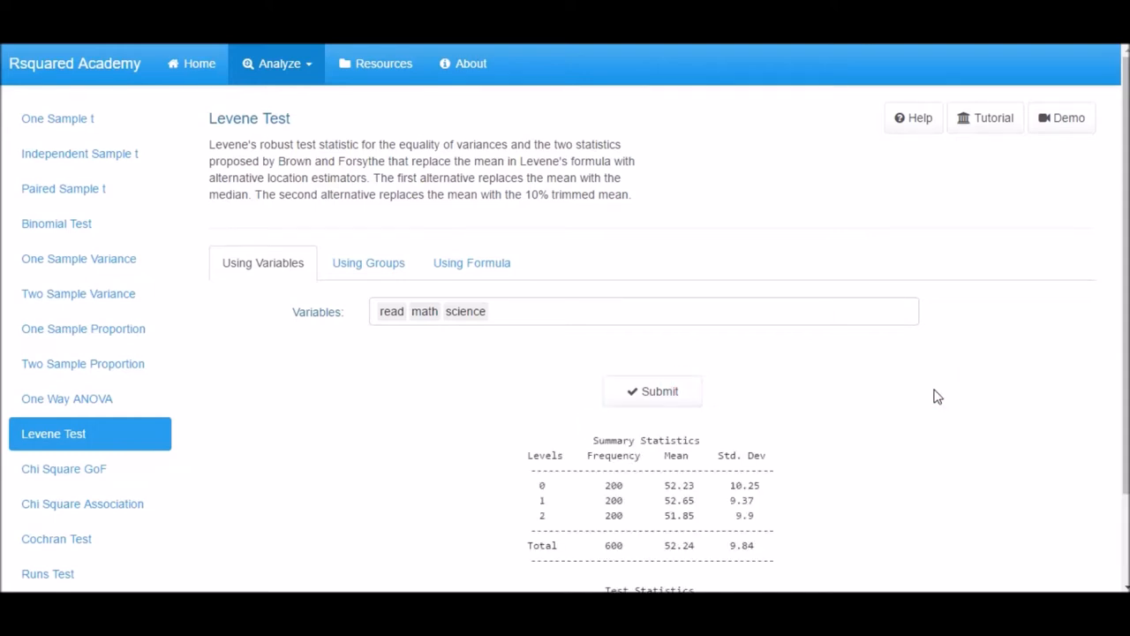
scroll("down", 3)
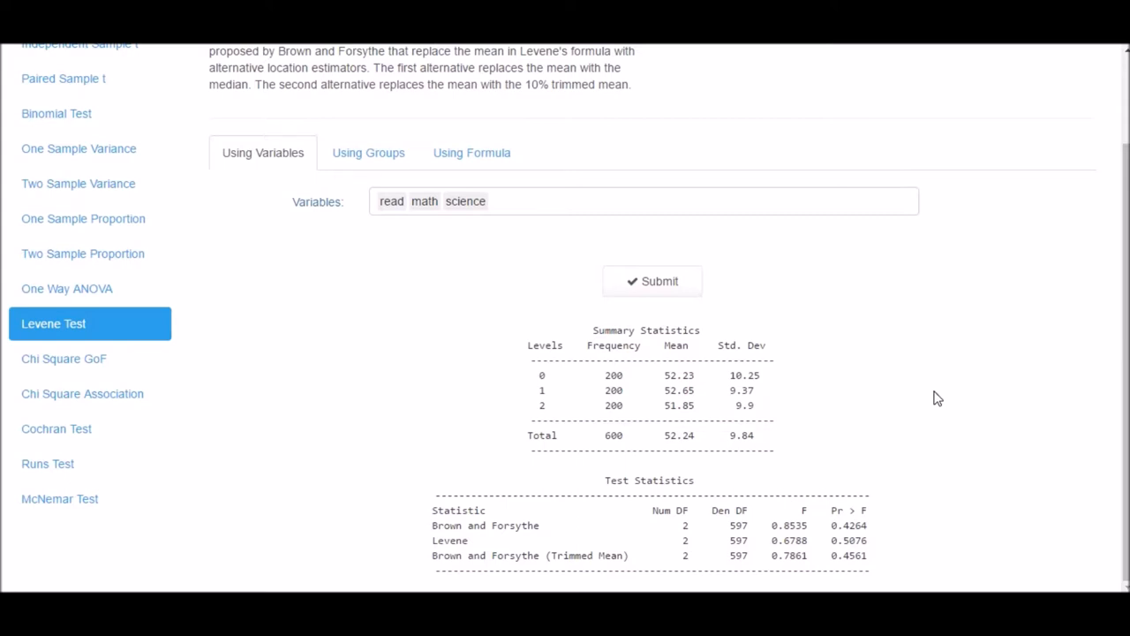
Run the Levene test with Variable read and Grouping Variable program.
left_click(367, 152)
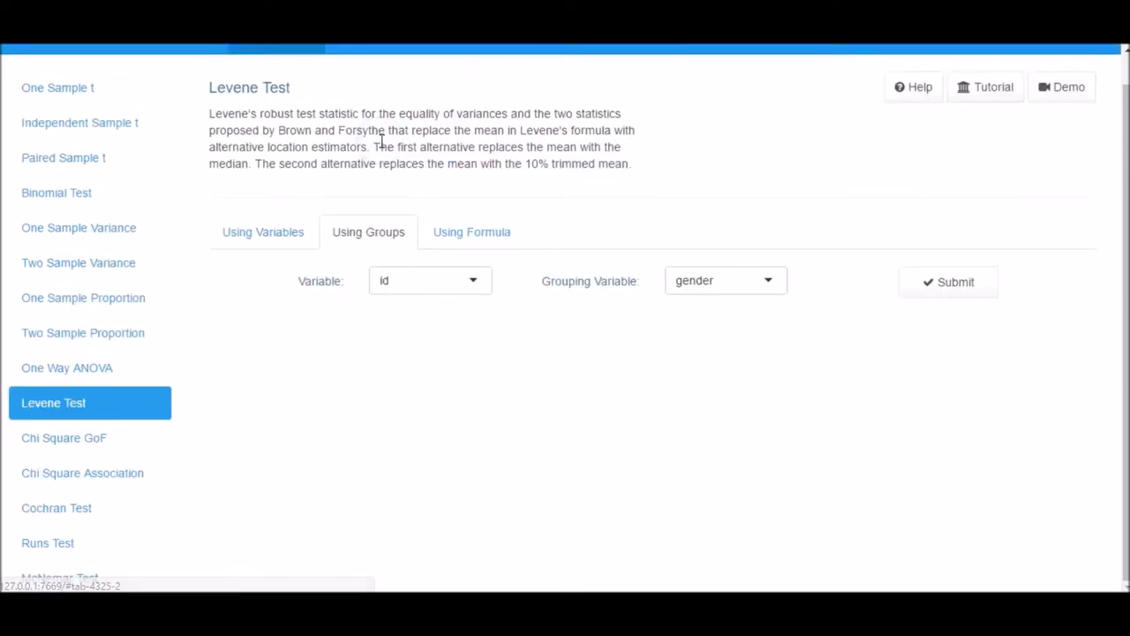
left_click(431, 279)
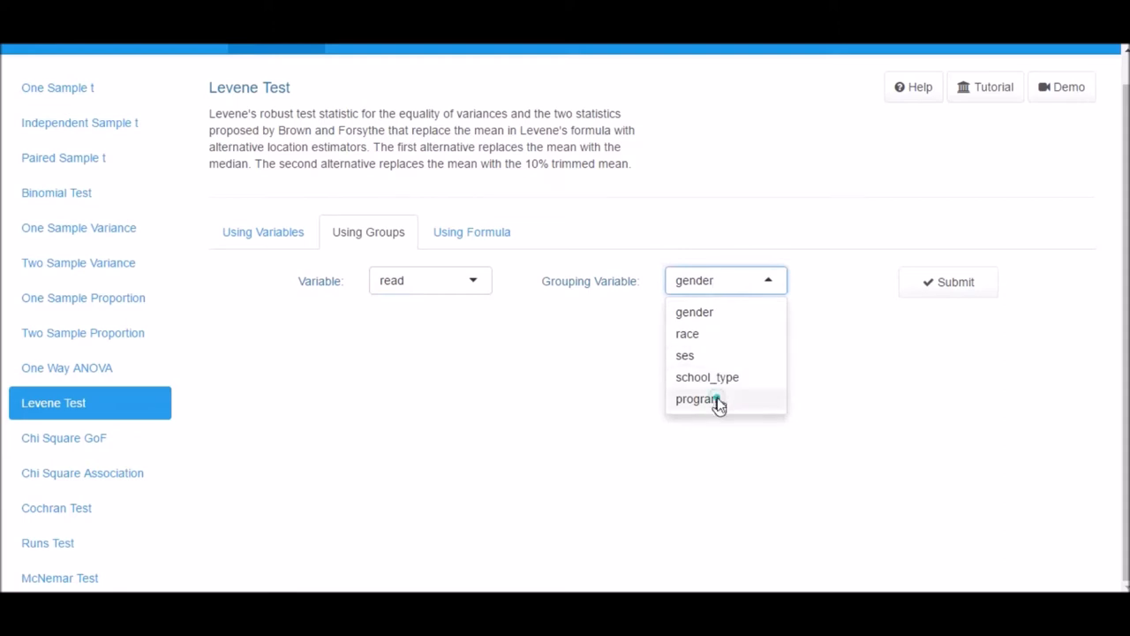
left_click(696, 399)
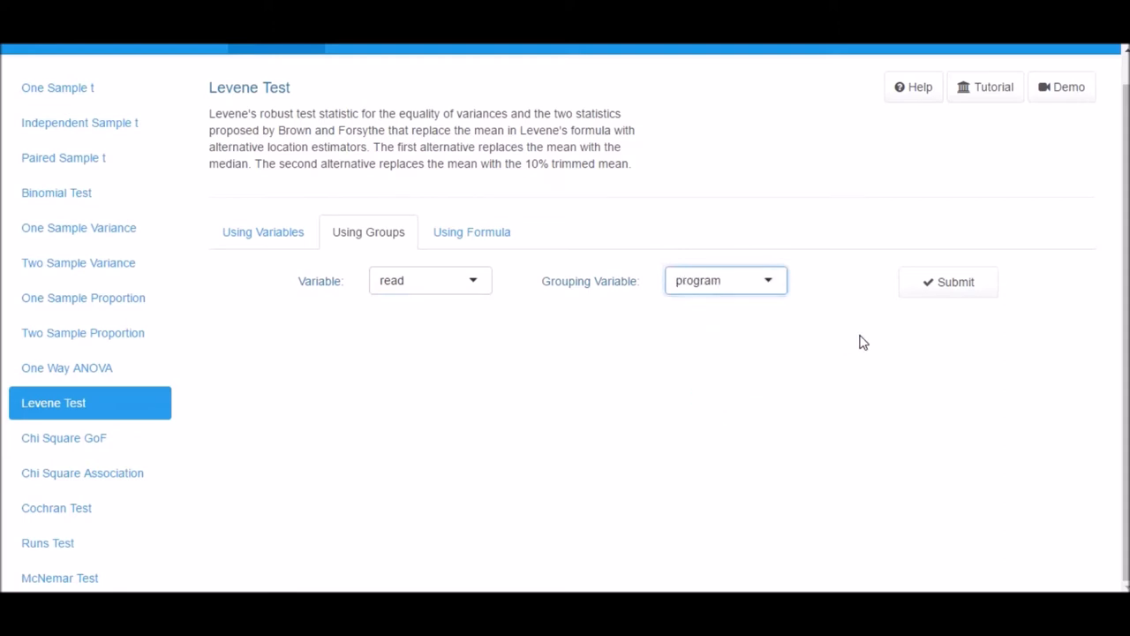
mouse_move(886, 325)
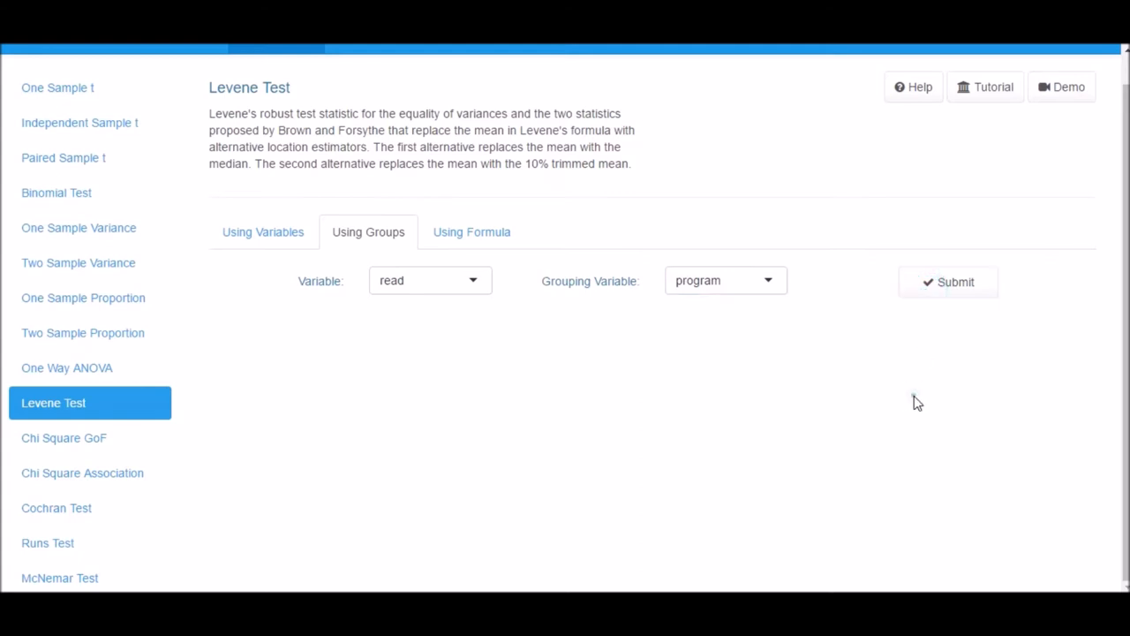
left_click(946, 282)
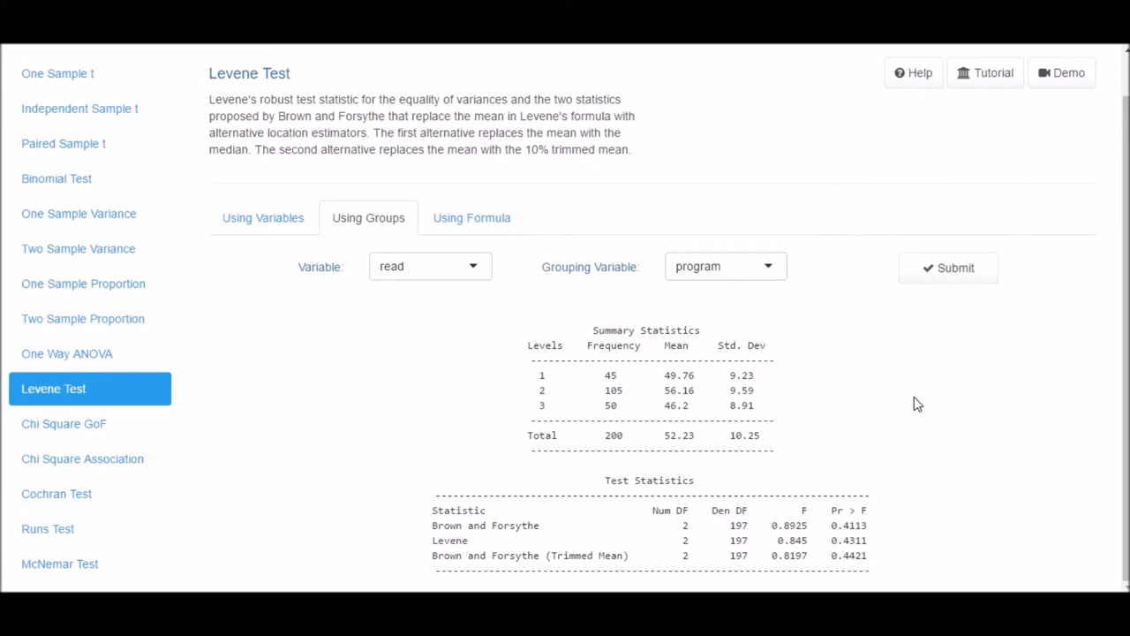
mouse_move(471, 219)
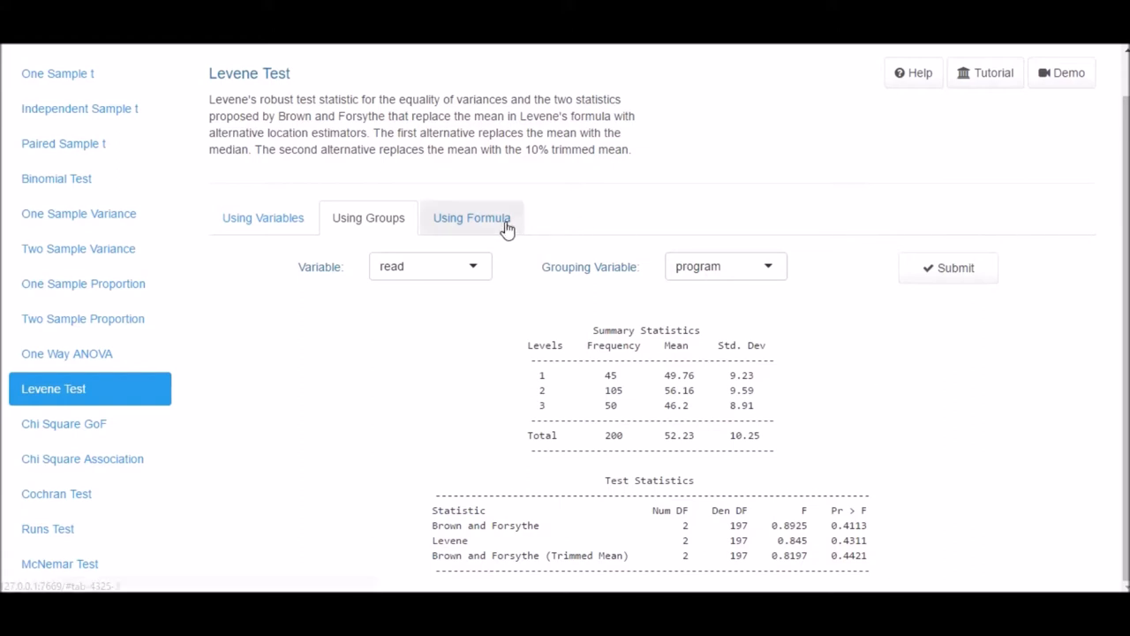
Run the Levene test from the model formula read ~ program and review its output.
left_click(471, 219)
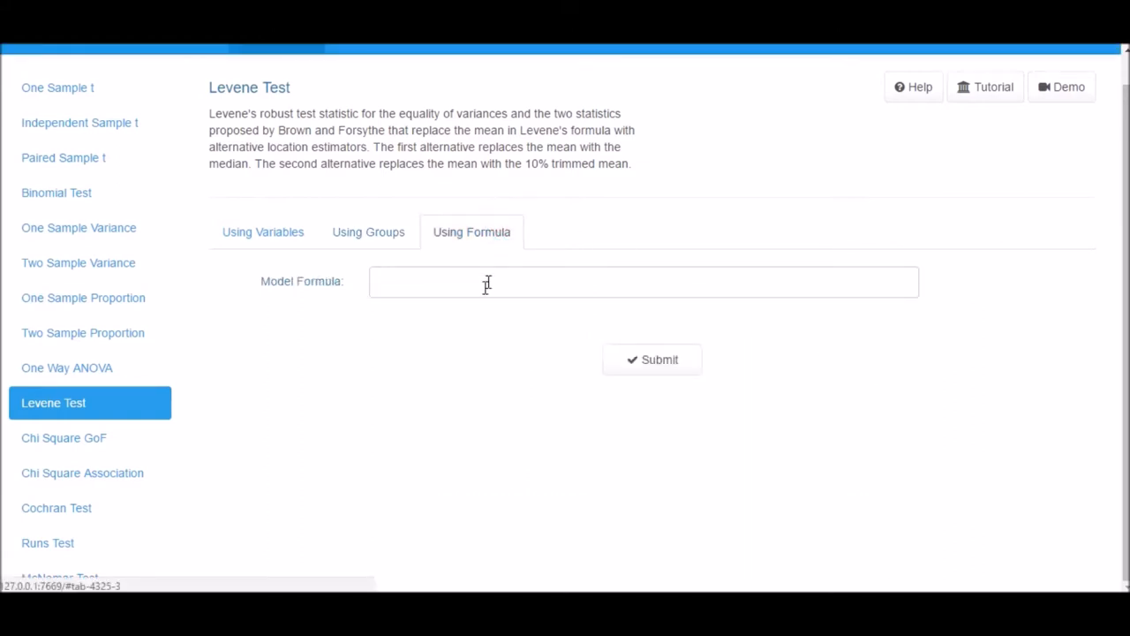
type("re")
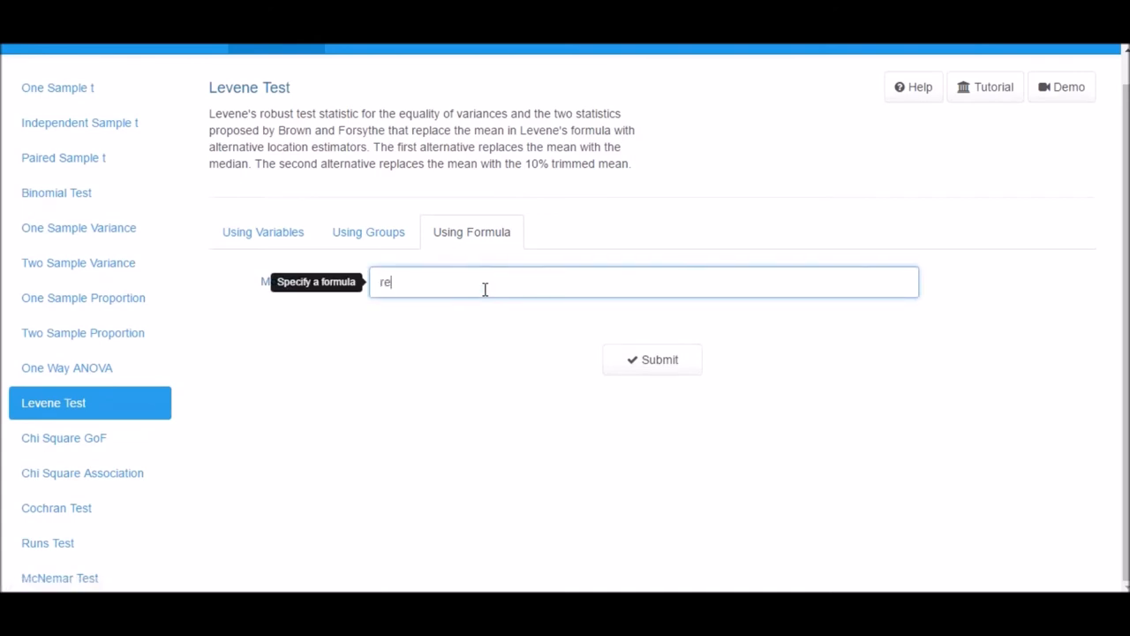
type("ad")
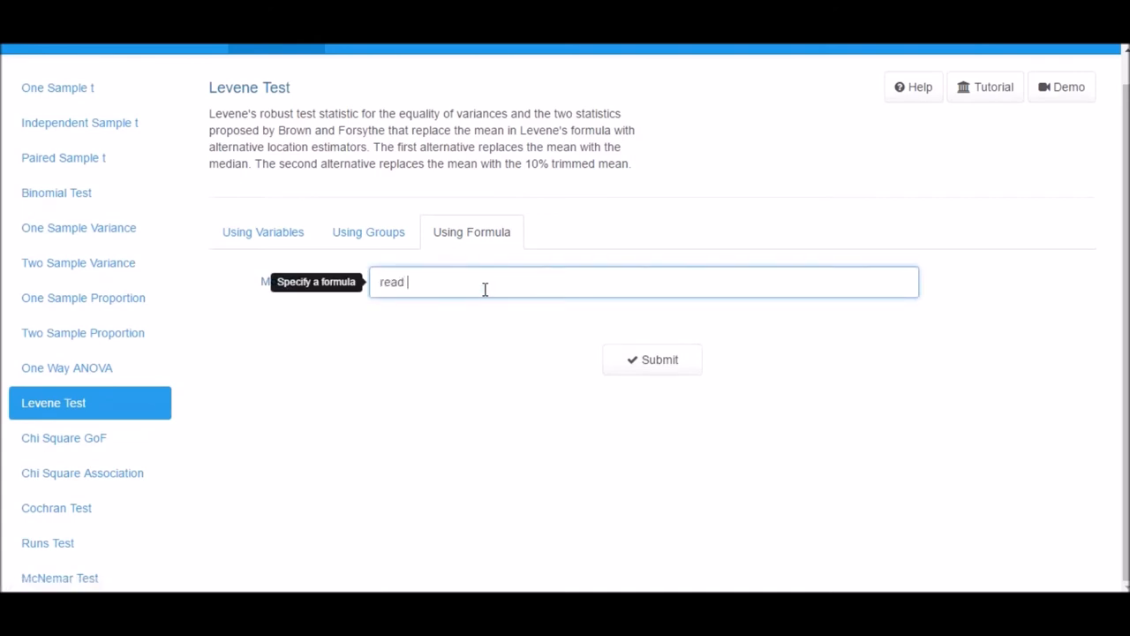
type("~ progrm")
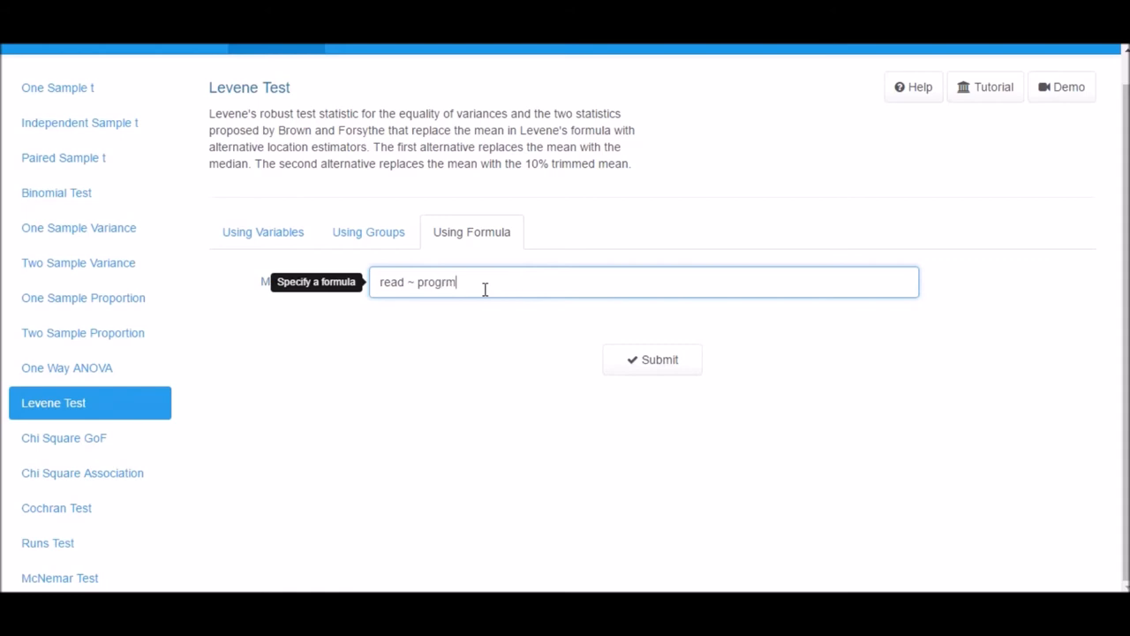
type("am")
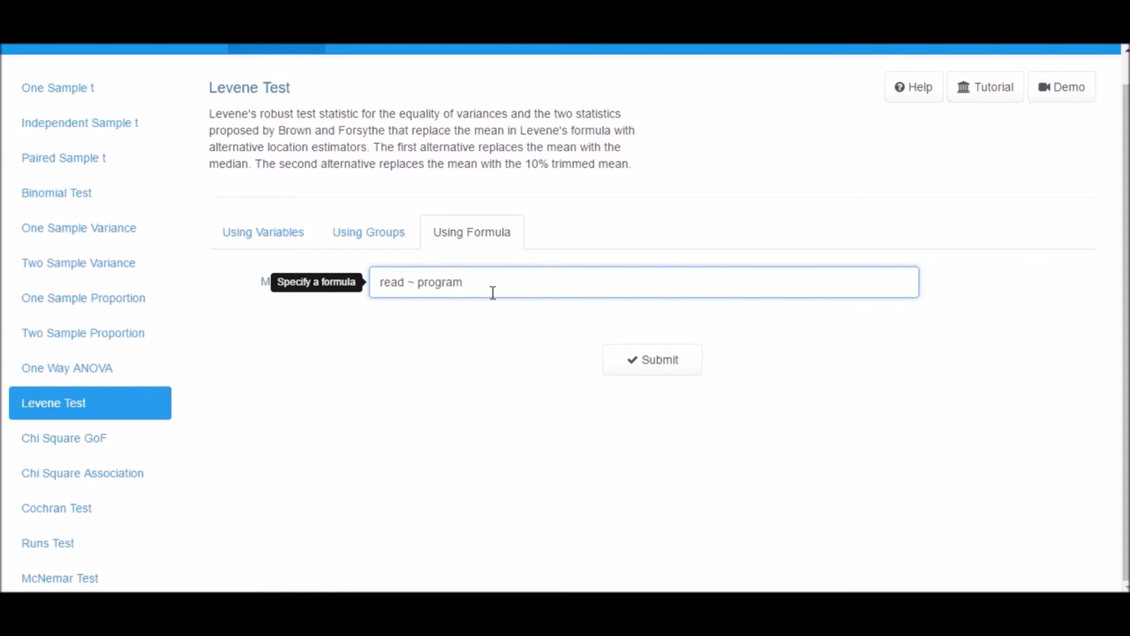
left_click(651, 360)
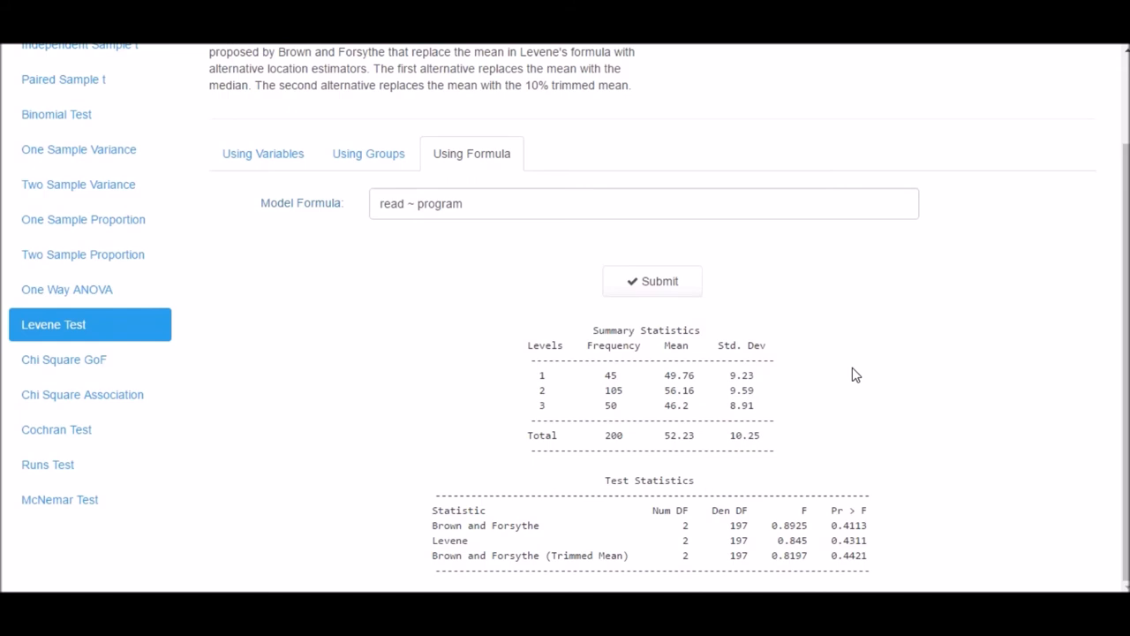
scroll("up", 3)
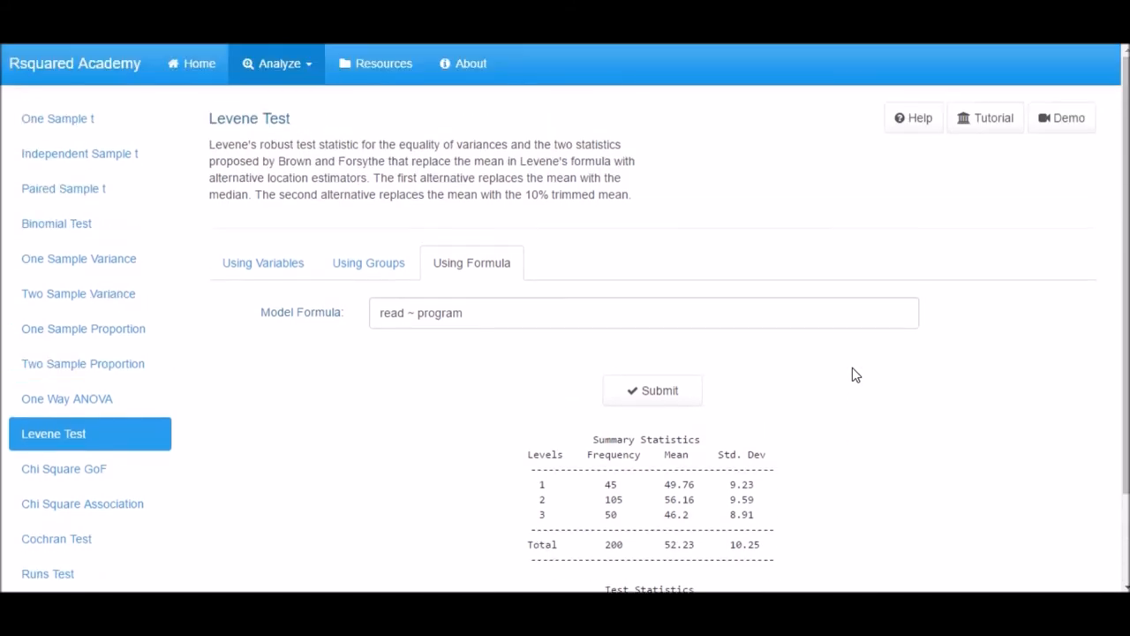